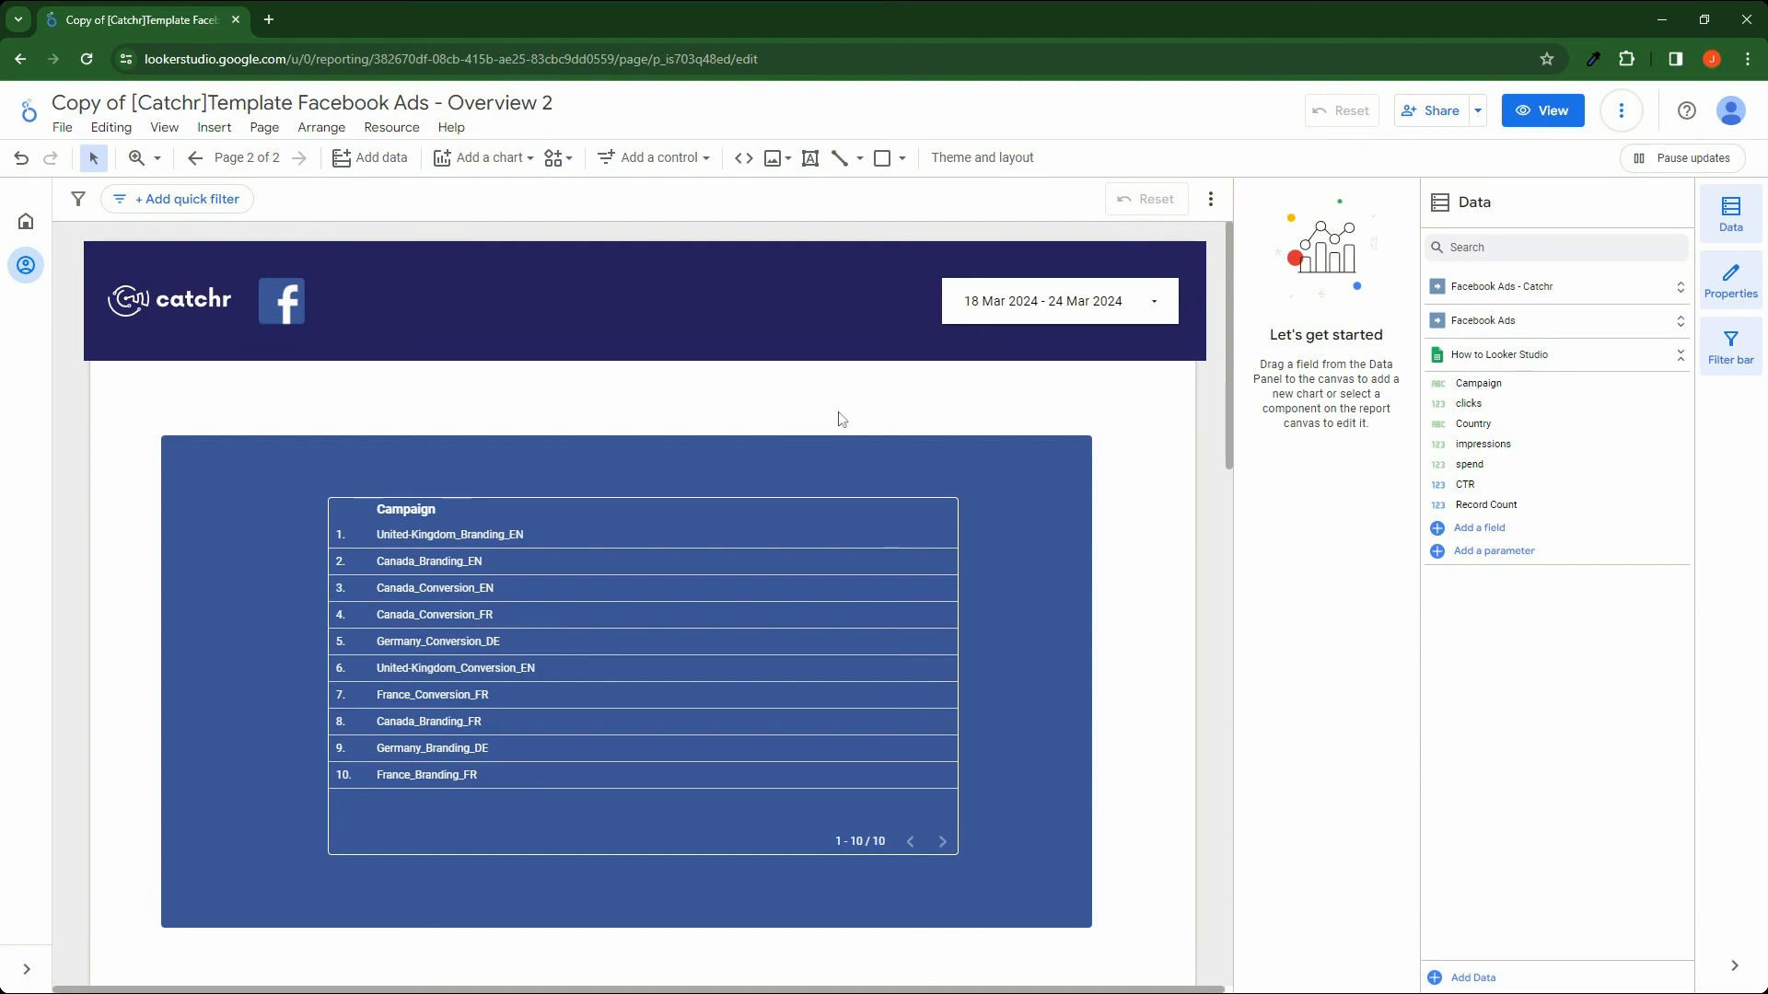
Bring up the filter manager from the Resource menu, listing 'Only Branding campaign'
click(390, 127)
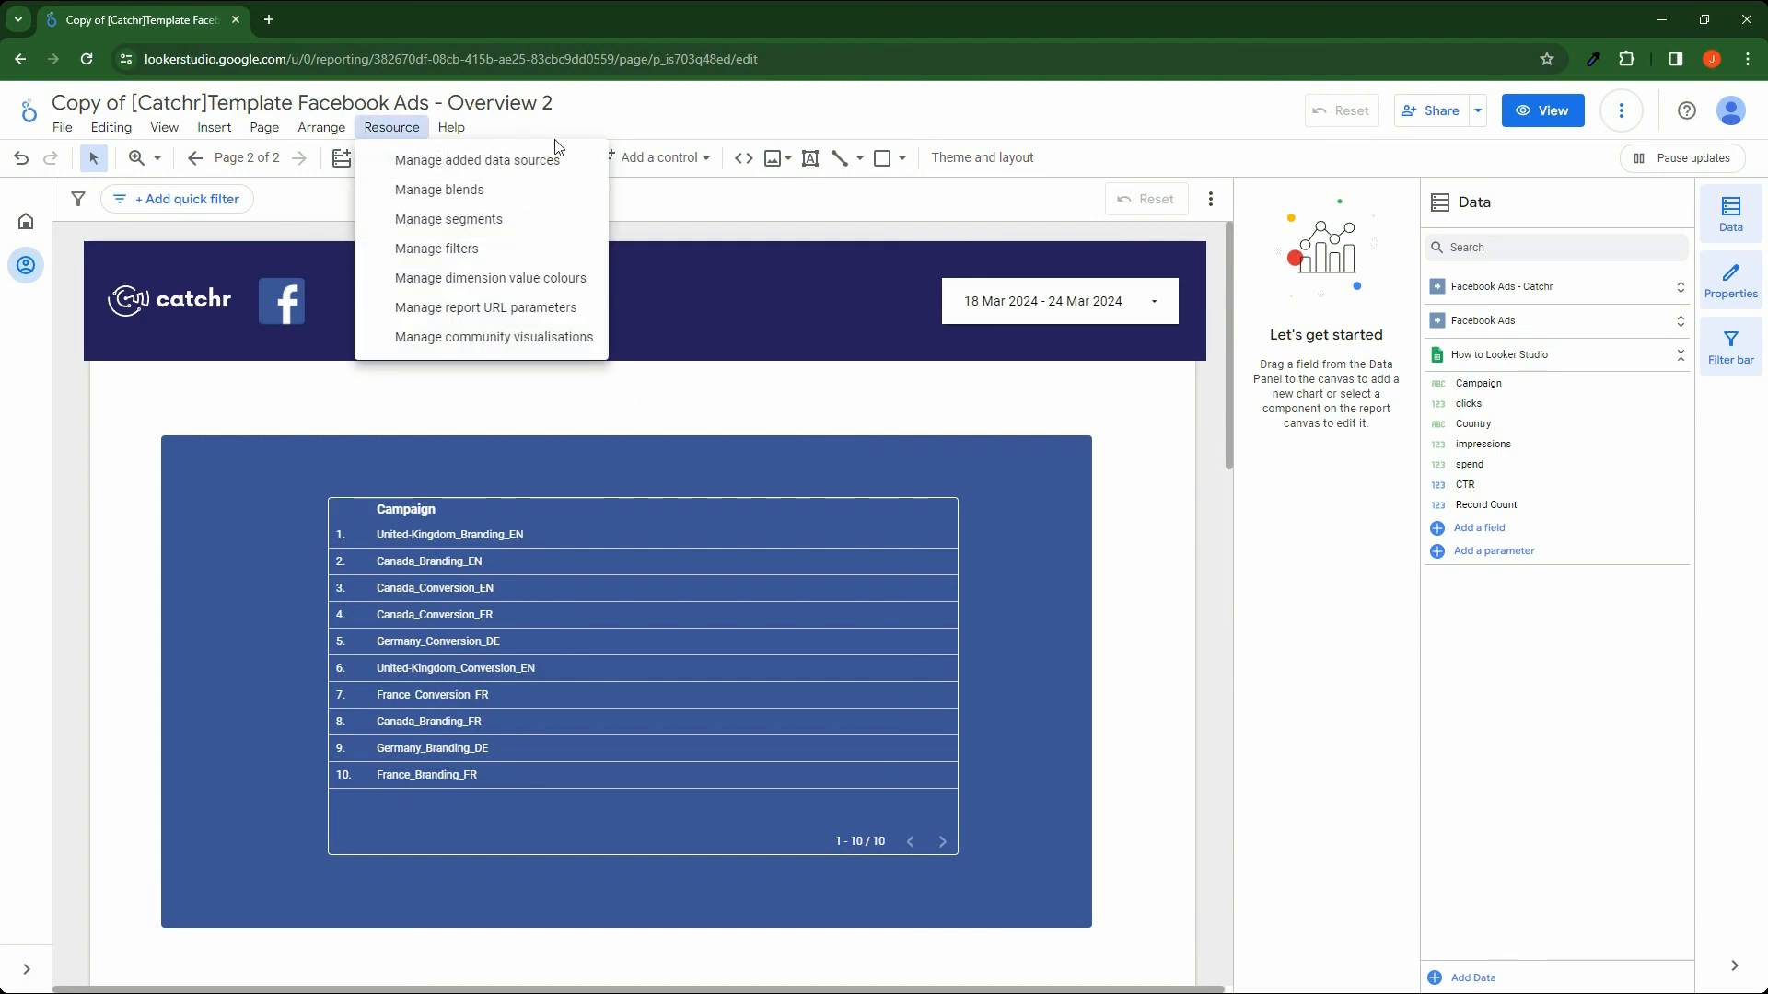
click(437, 248)
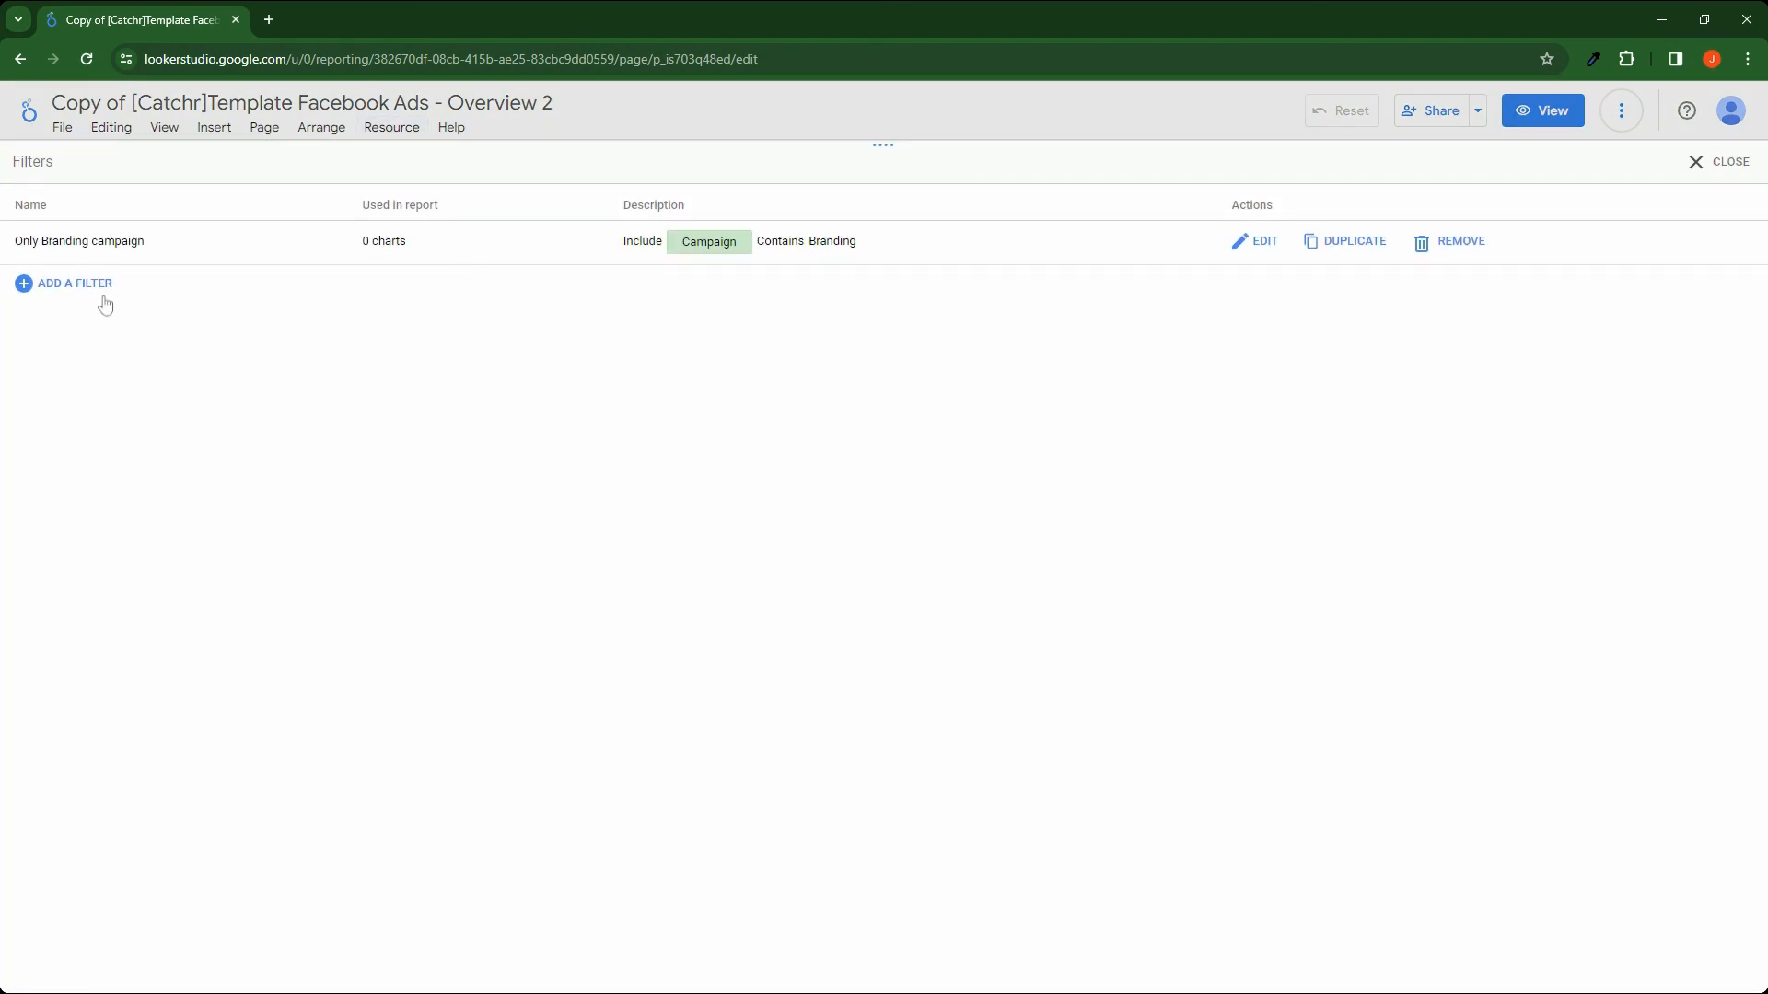
Review the 'Only Branding campaign' filter's Include / Campaign / Contains / Branding clause without changing it
click(1254, 239)
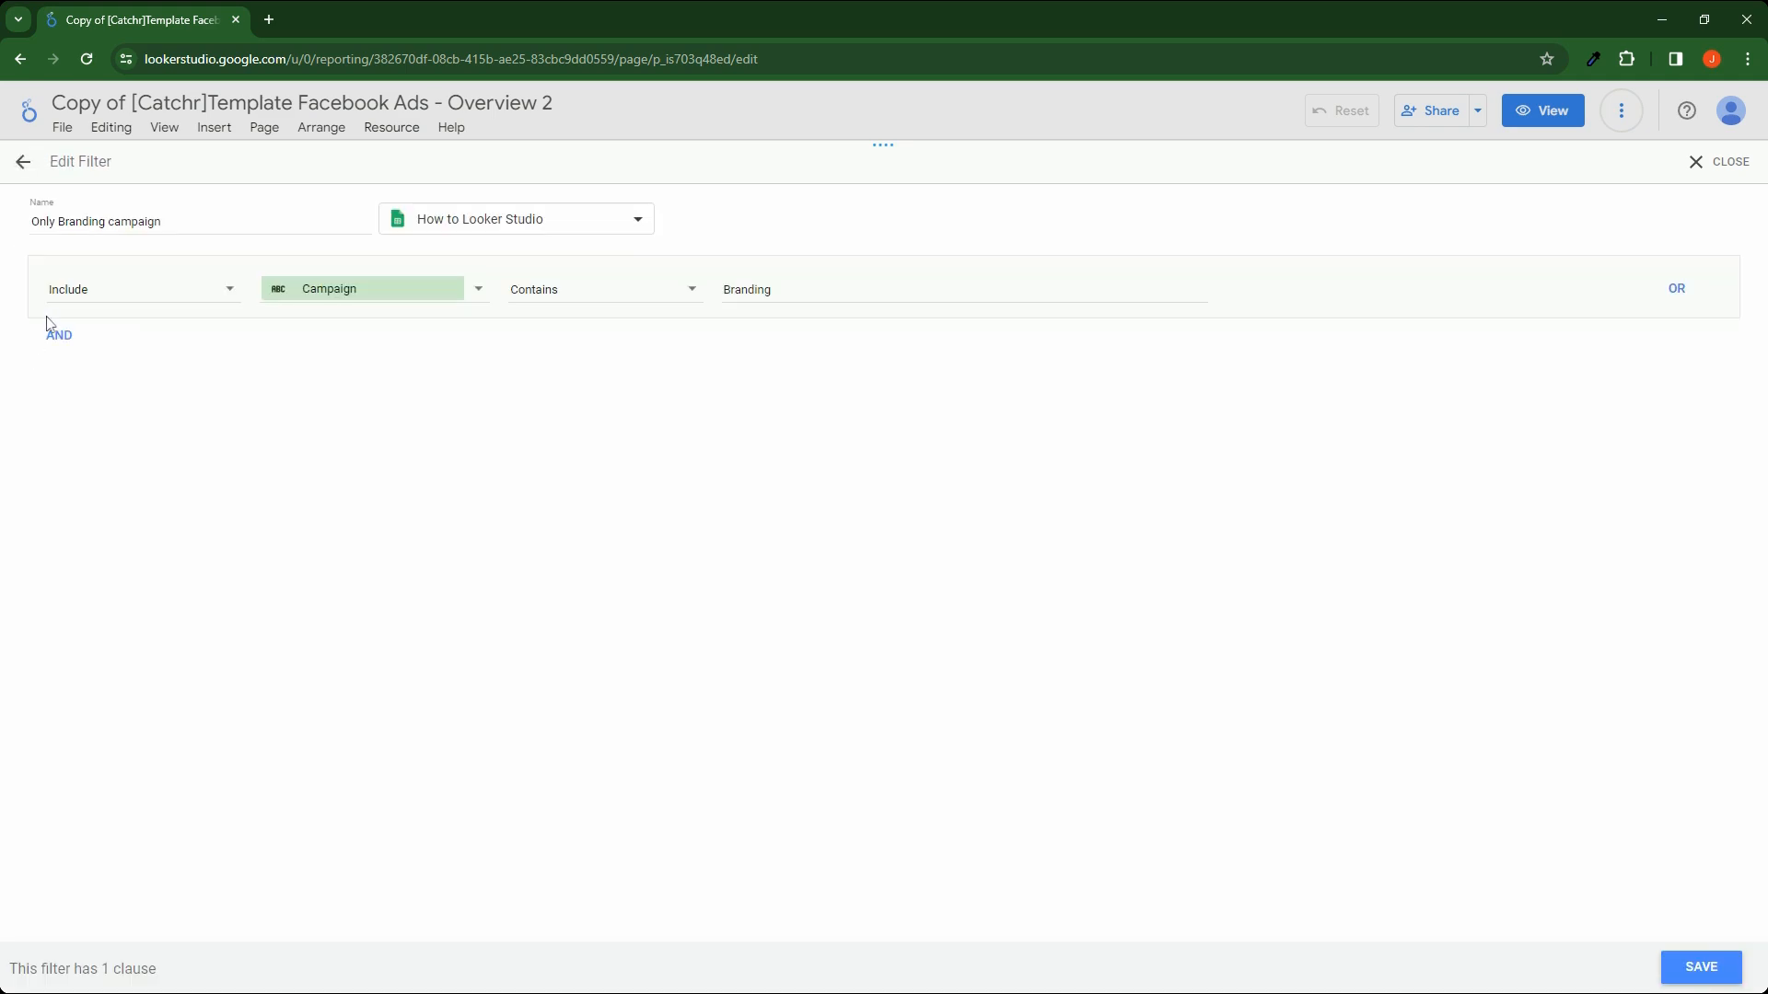
triple_click(96, 221)
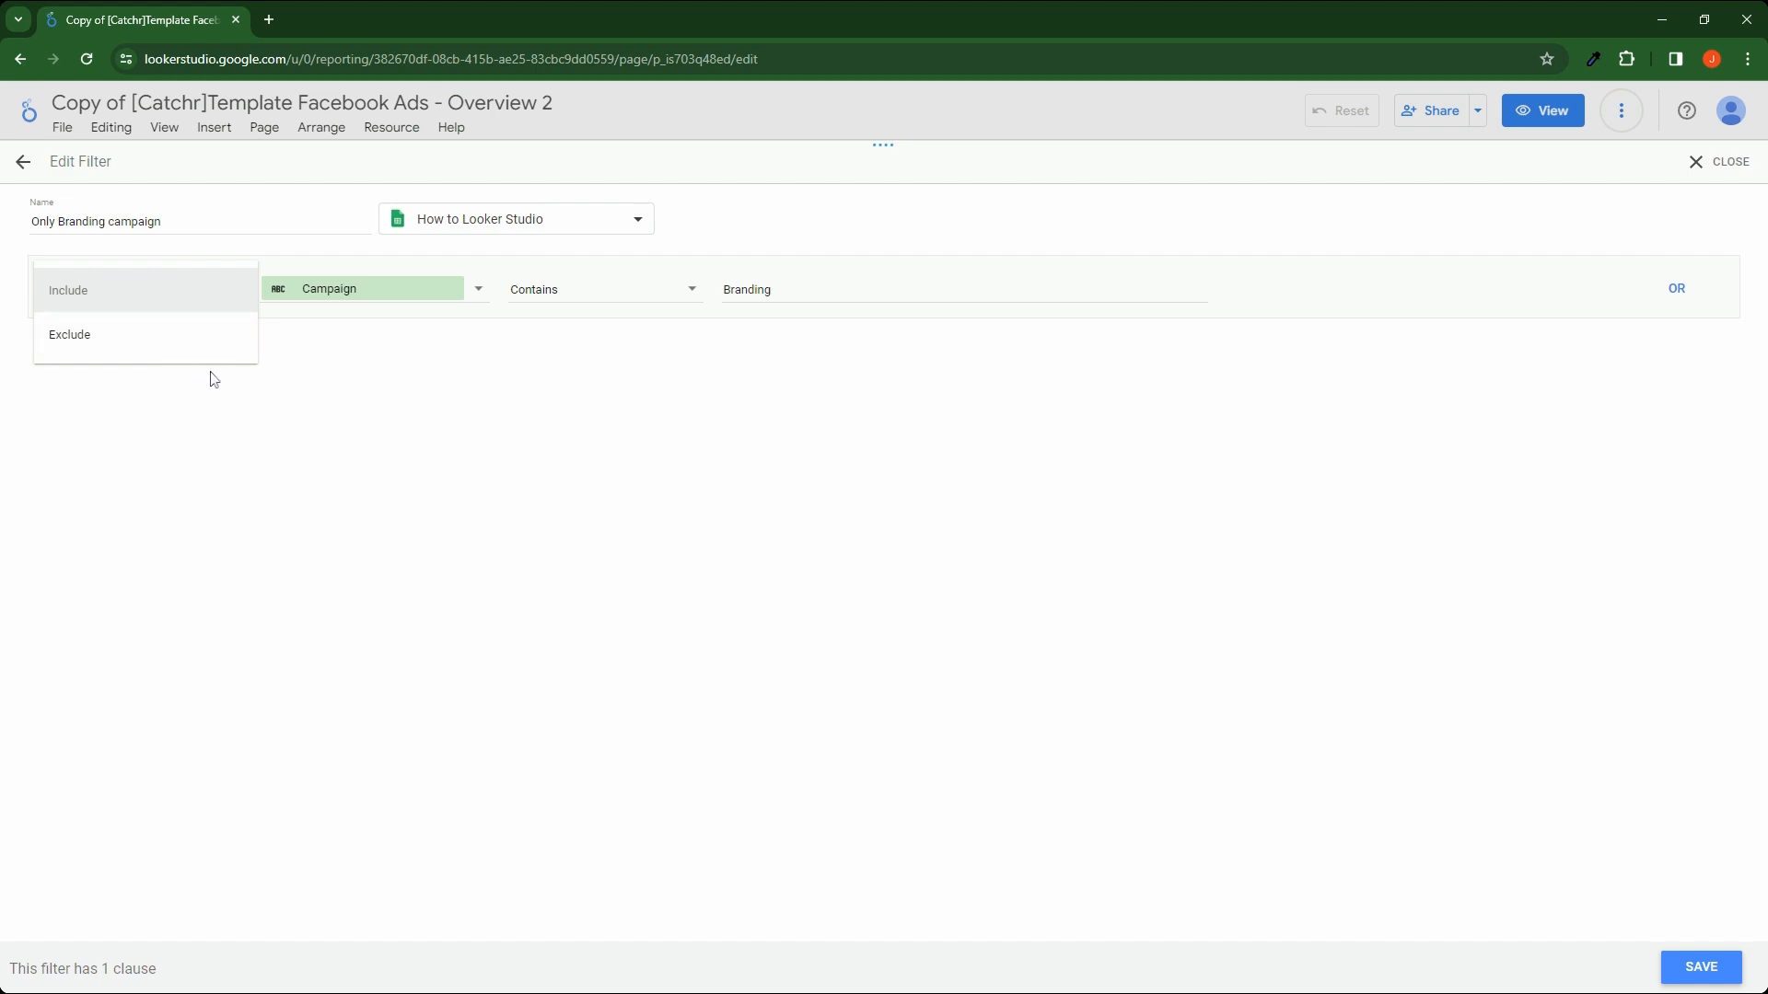
click(68, 289)
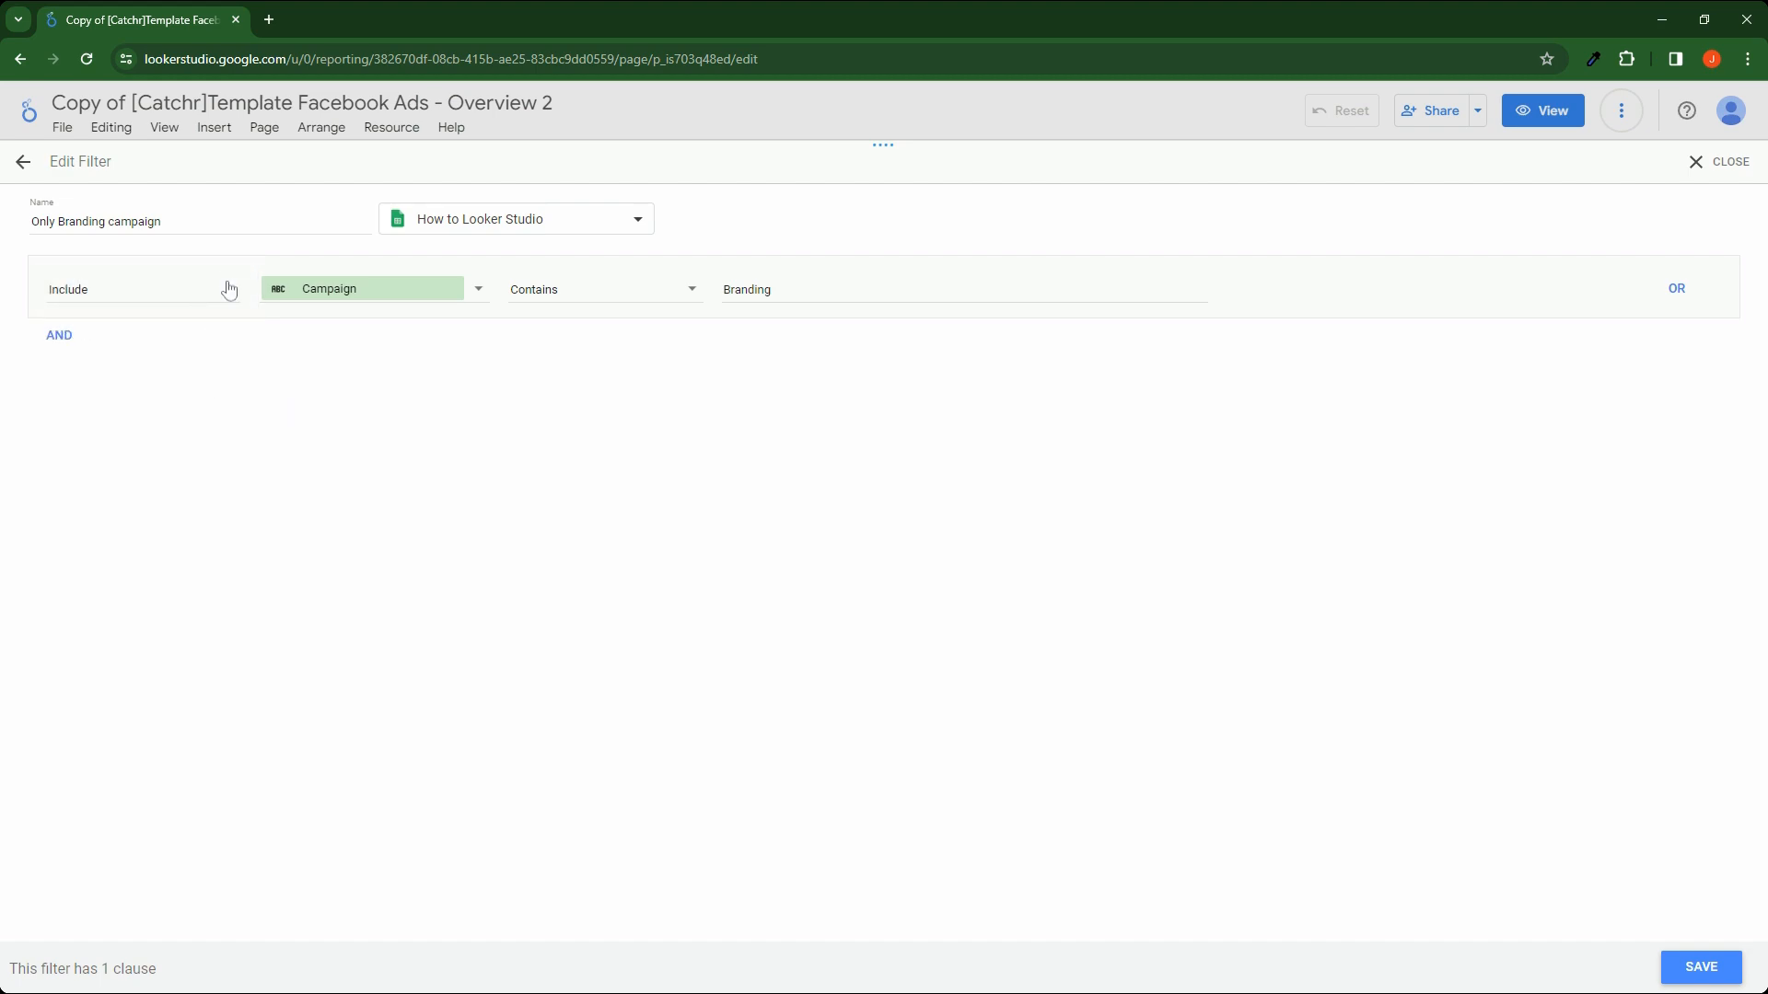
click(362, 289)
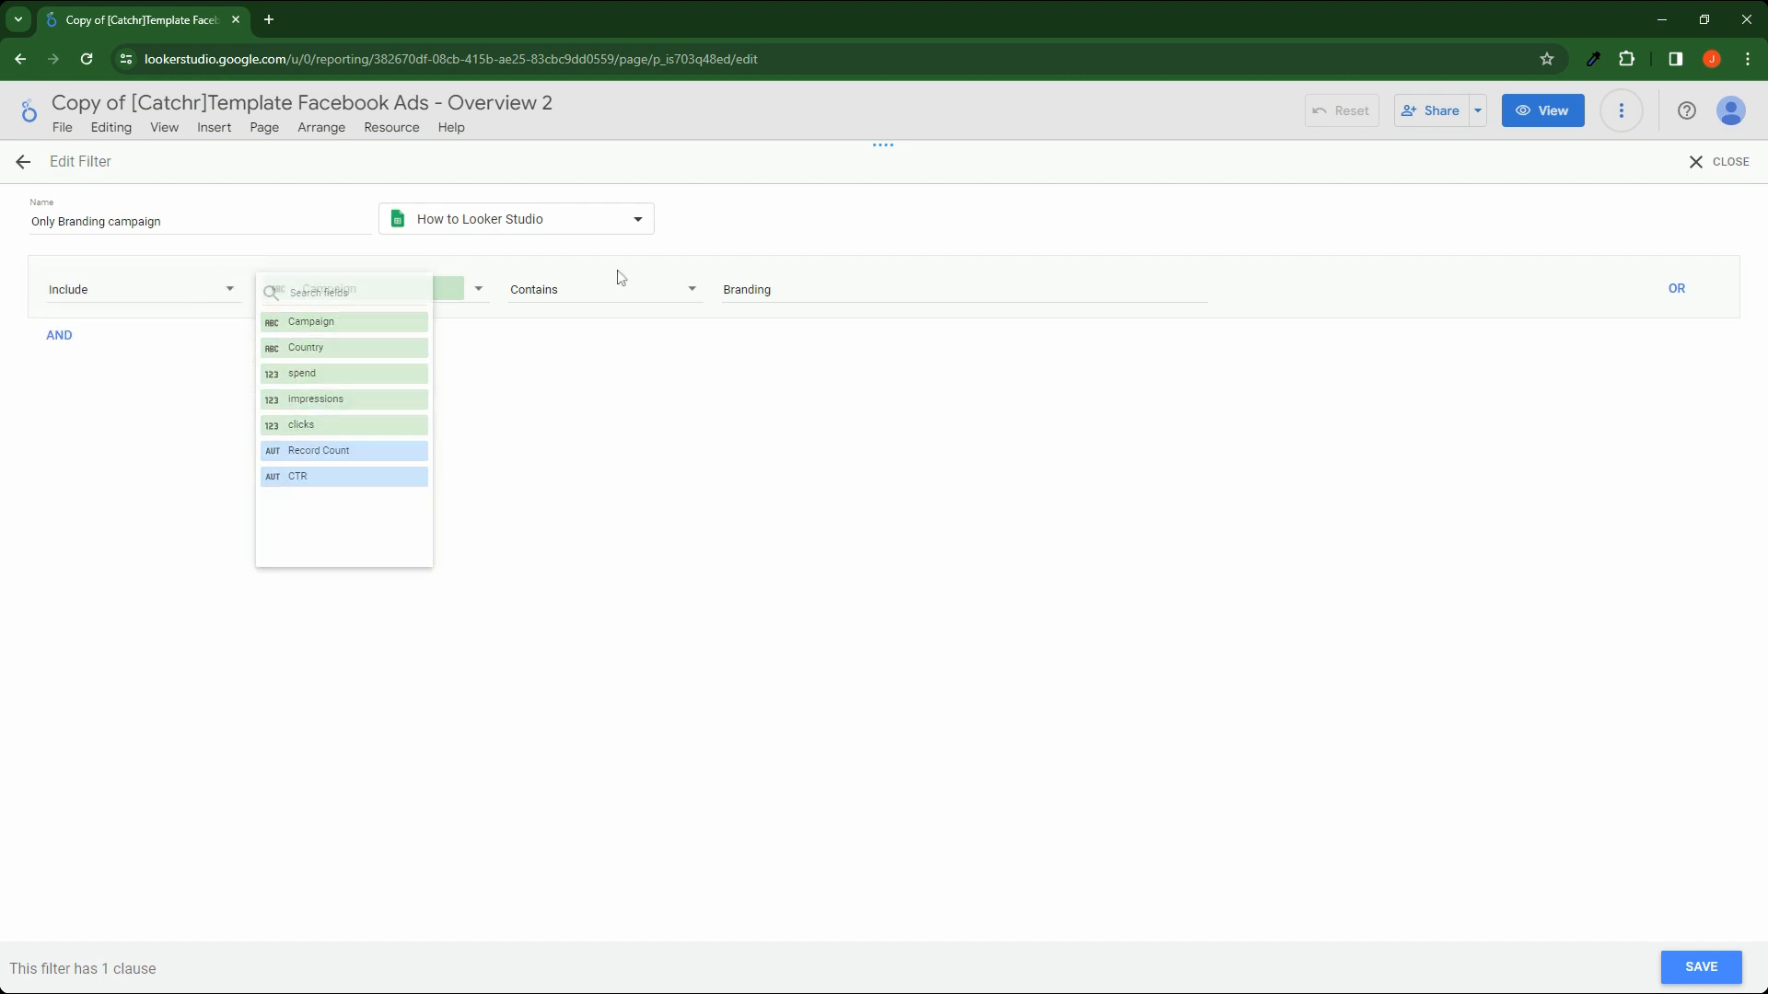
click(311, 321)
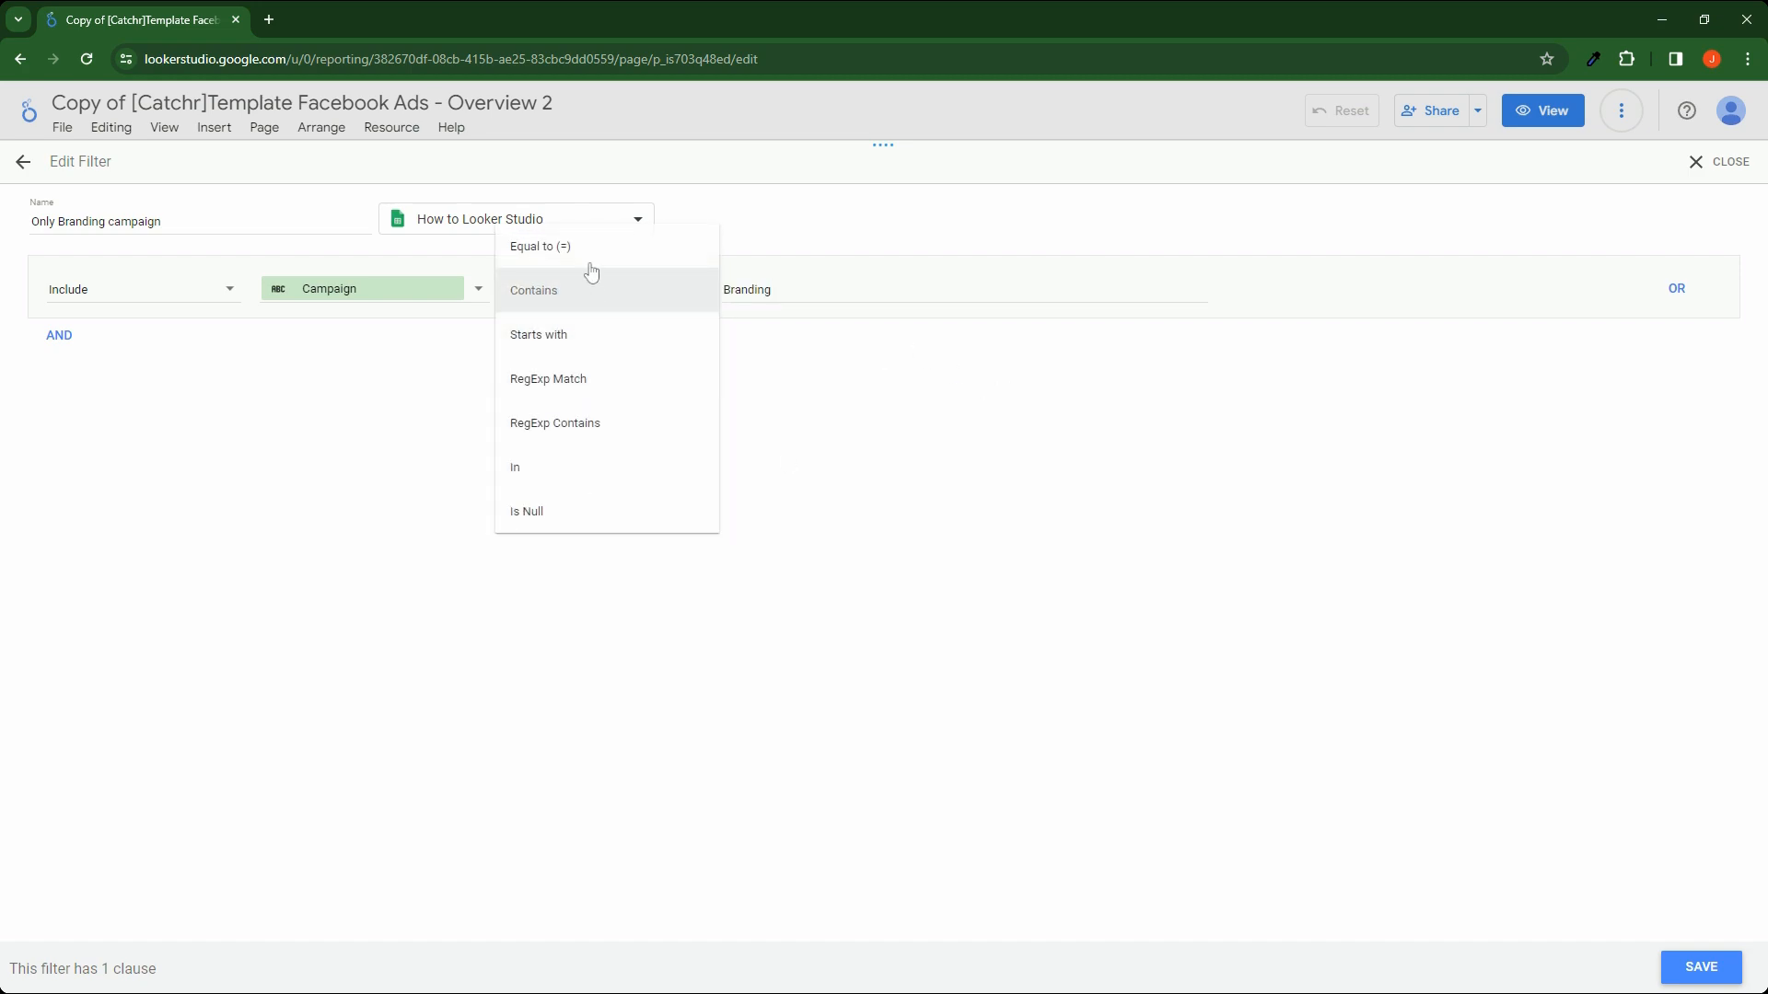
mouse_move(652, 340)
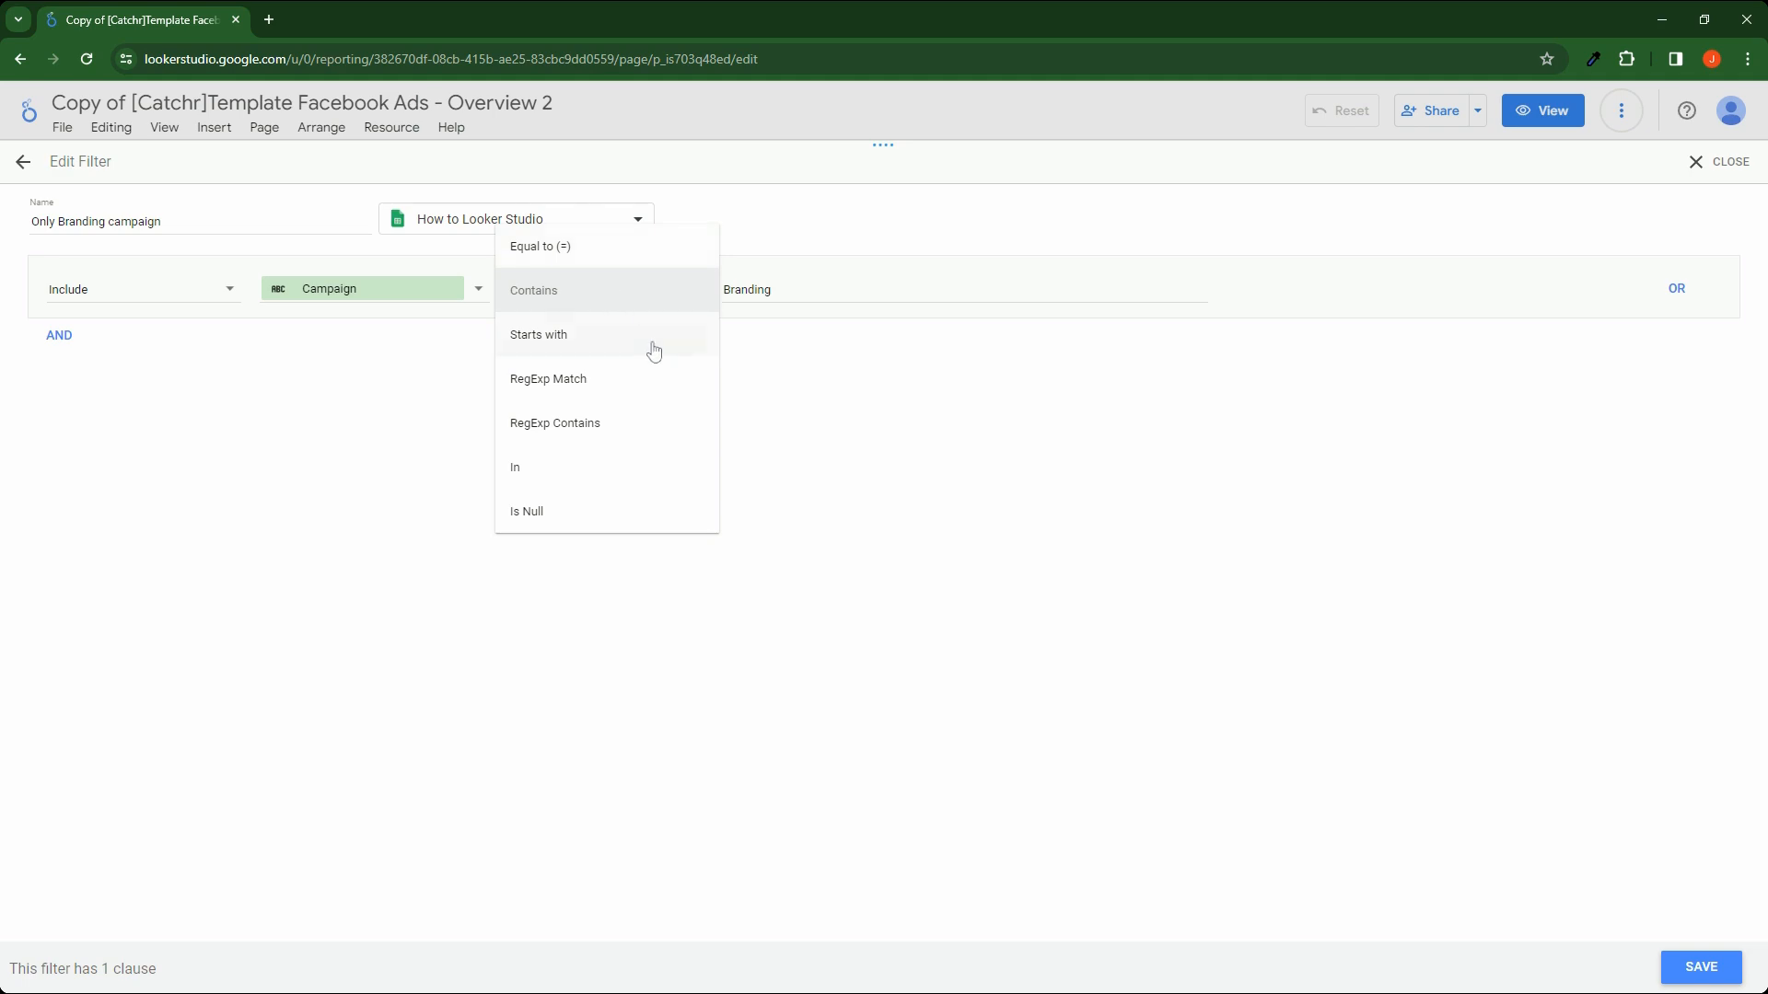
click(534, 290)
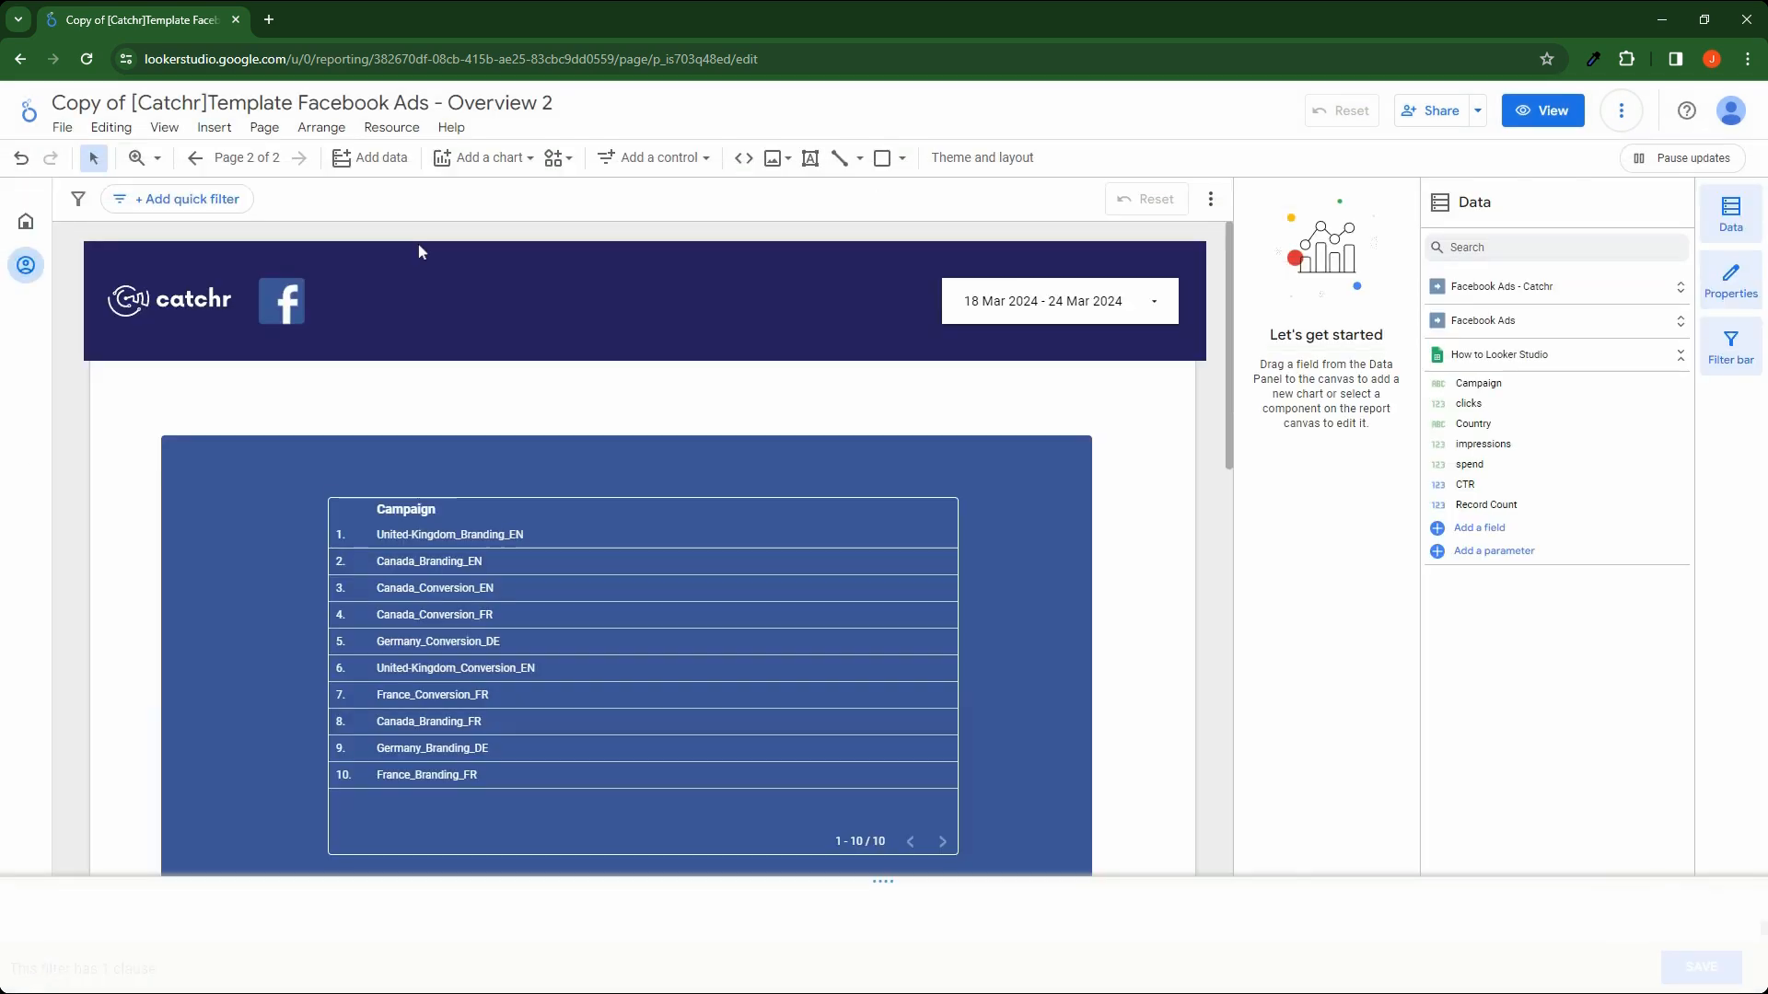
Confirm the Campaign table has no filter attached, then show Current Page Settings
click(781, 536)
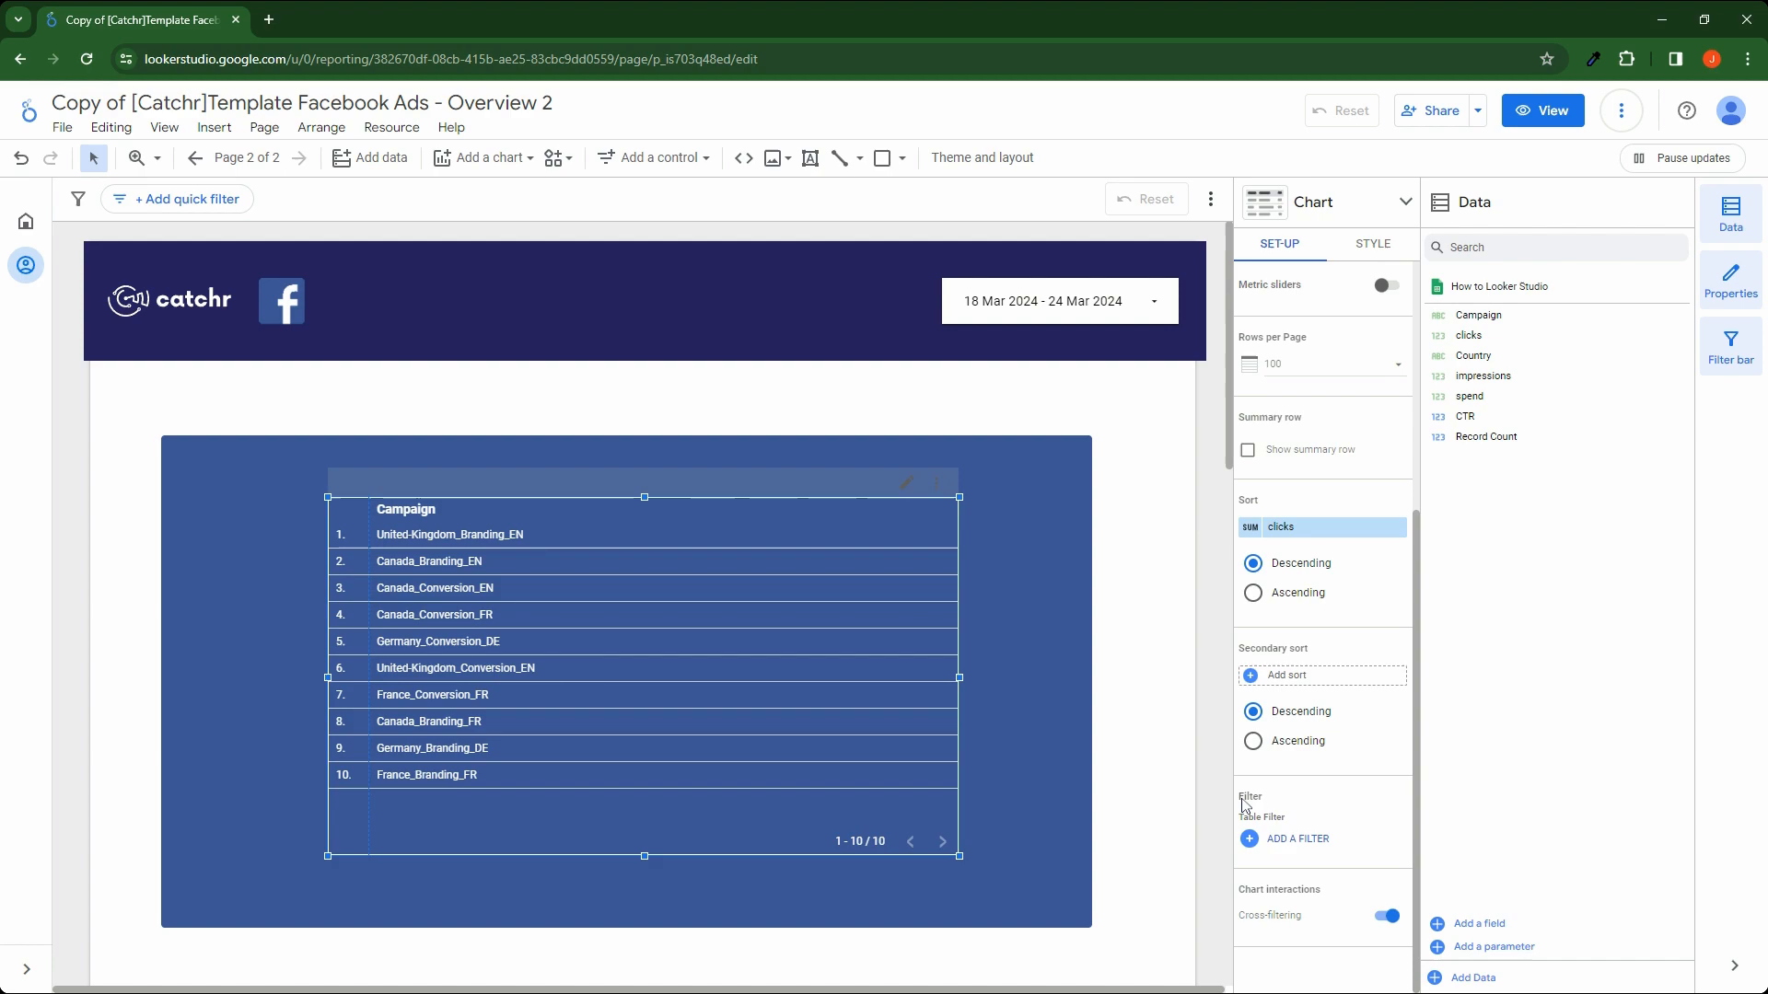
click(1296, 840)
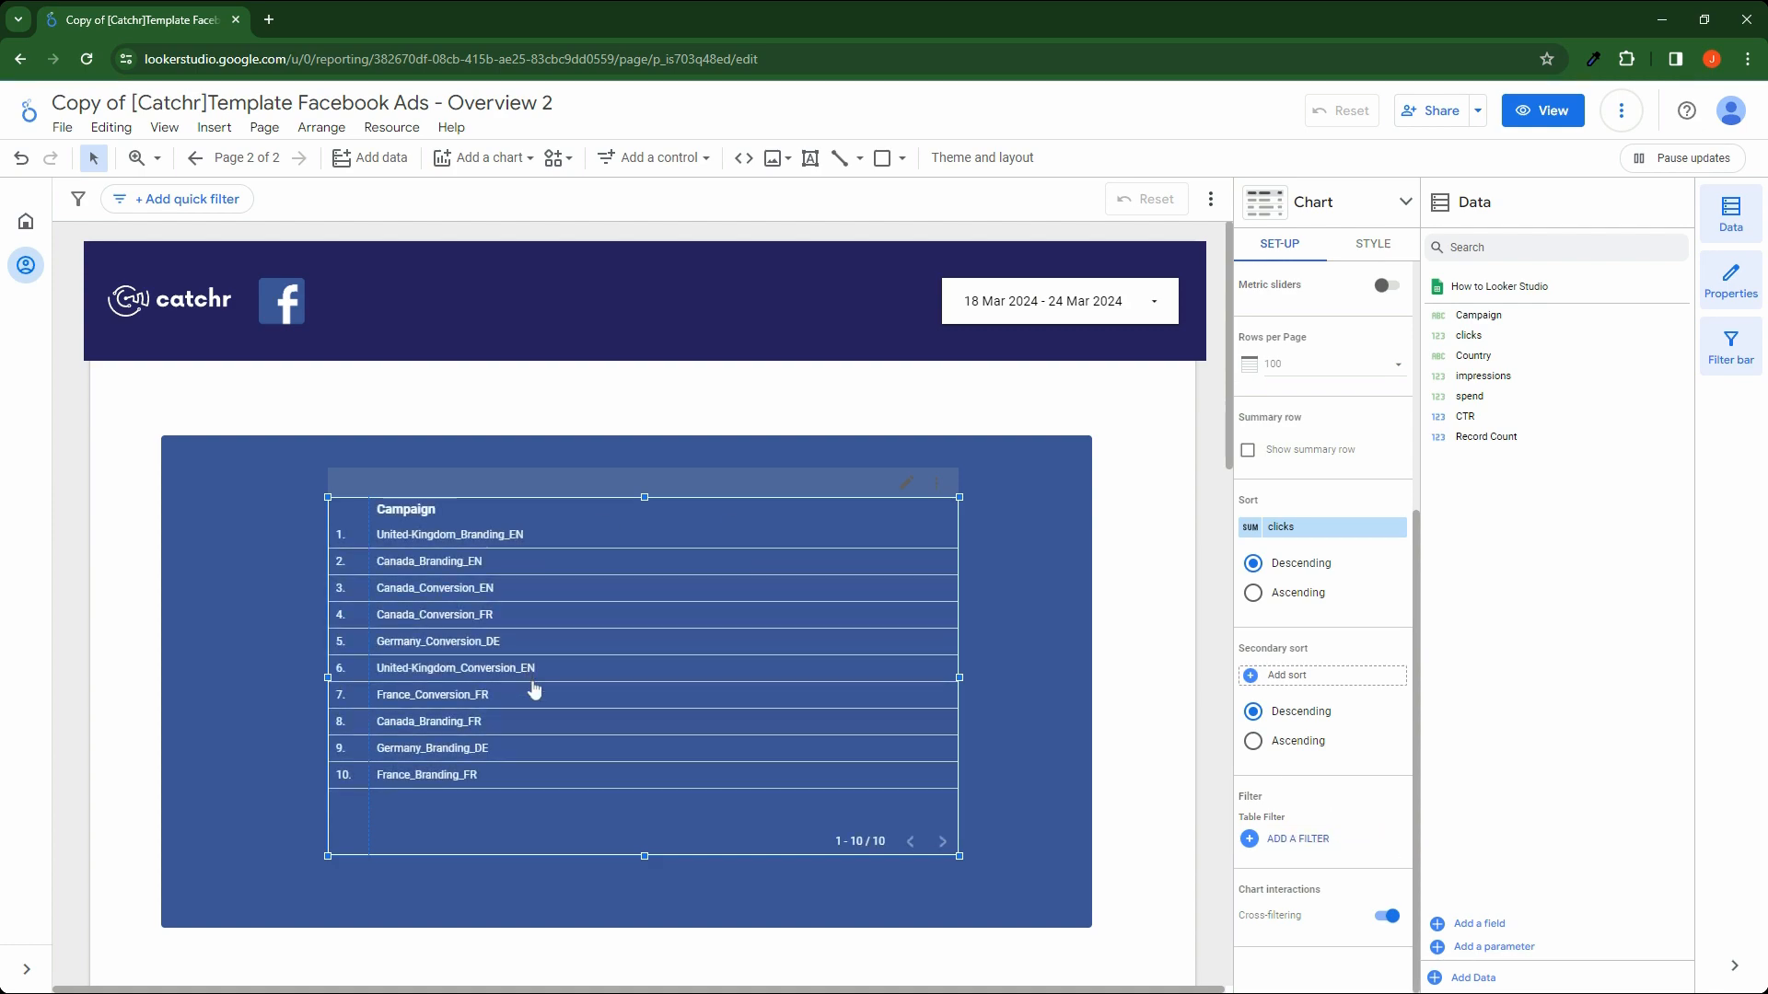
click(264, 127)
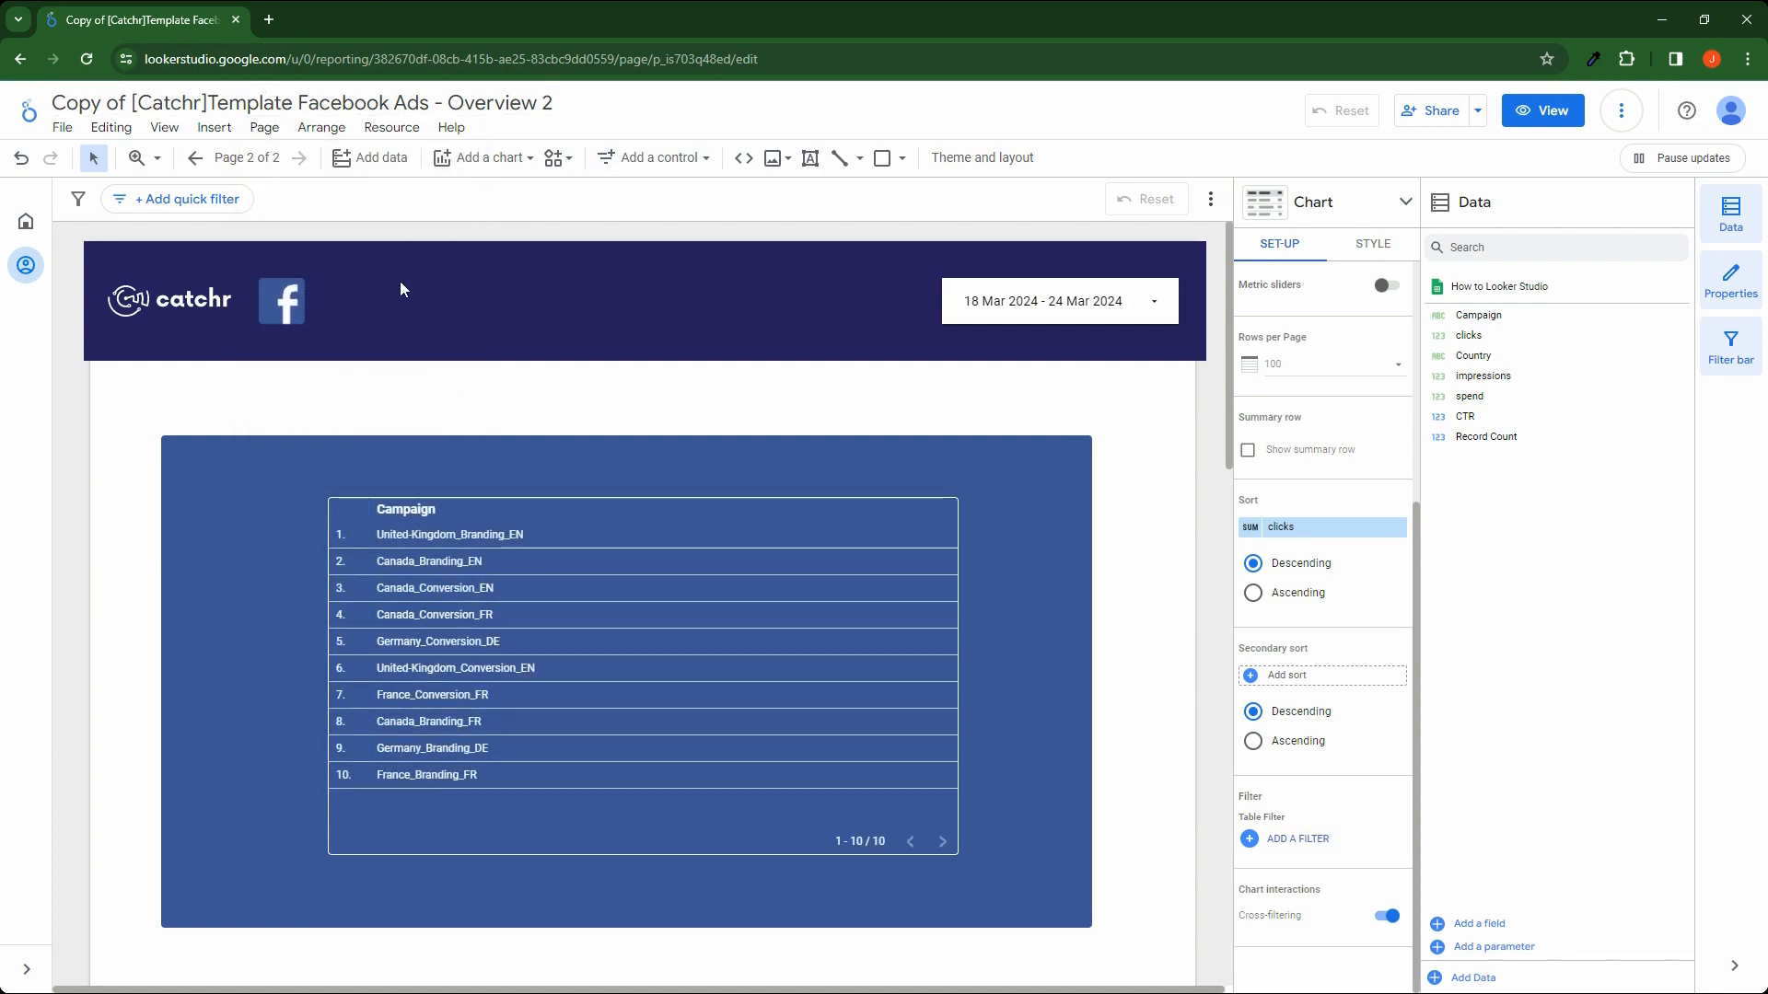
click(399, 289)
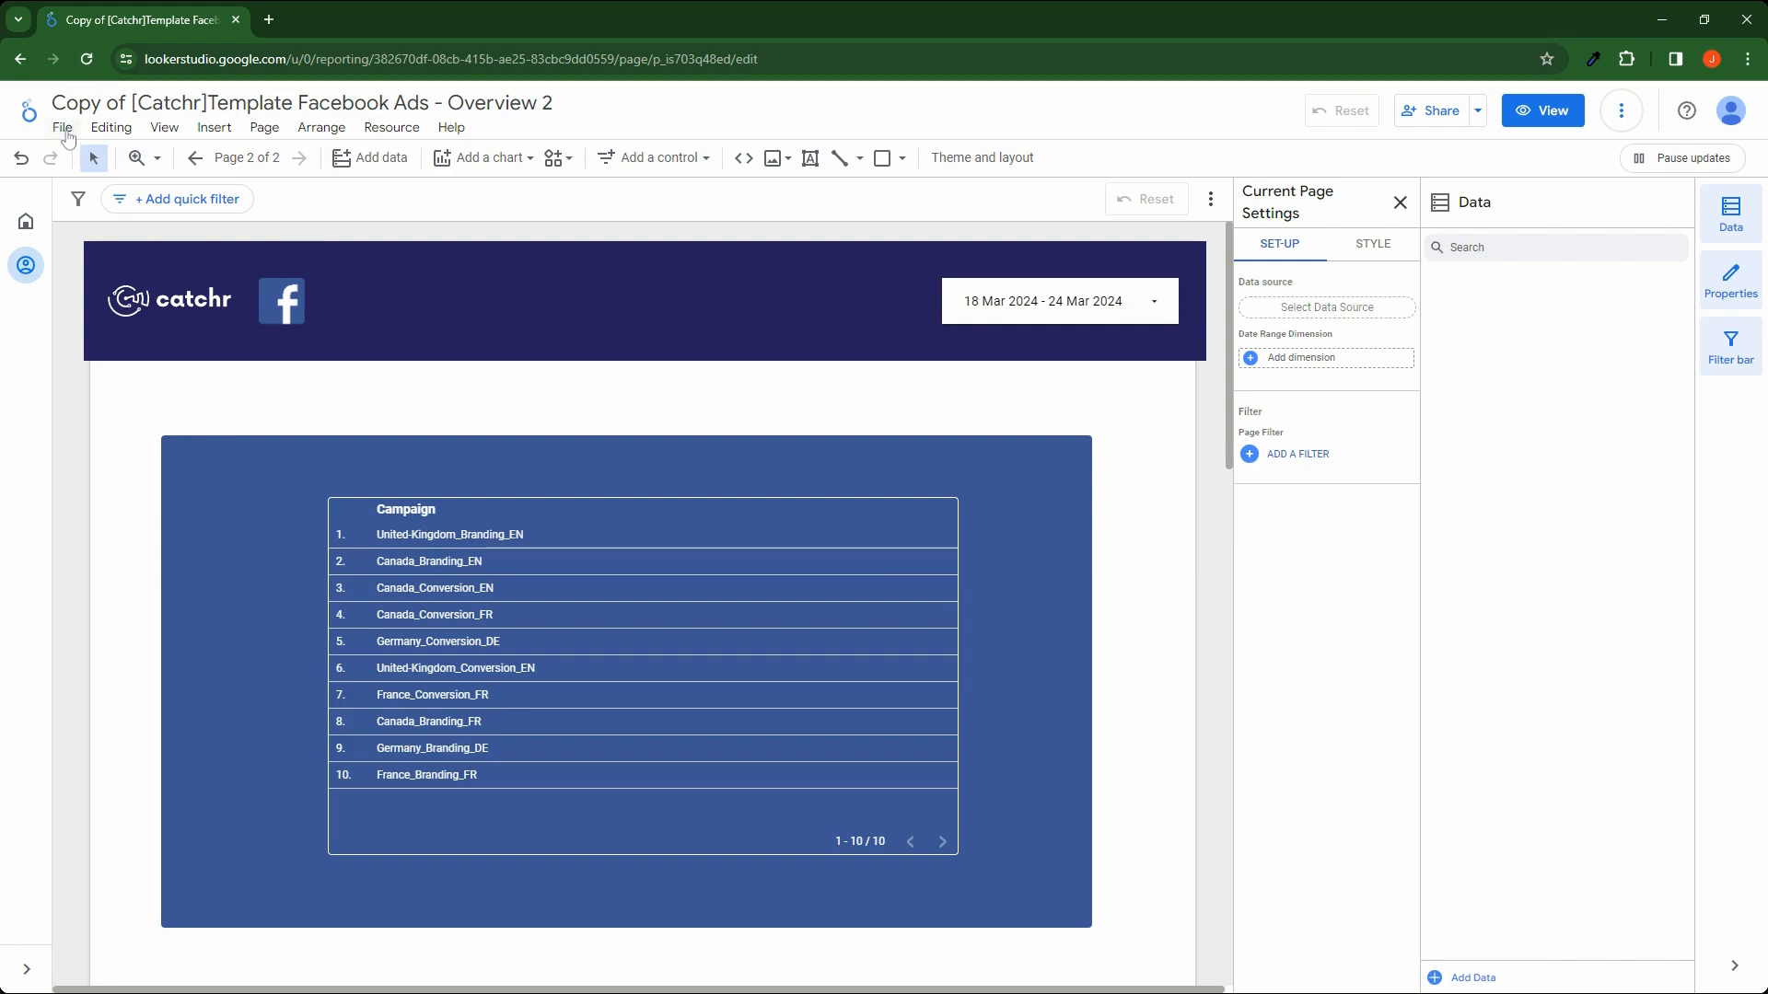
Add 'Only Branding campaign' as a report-level filter via Report settings
click(62, 127)
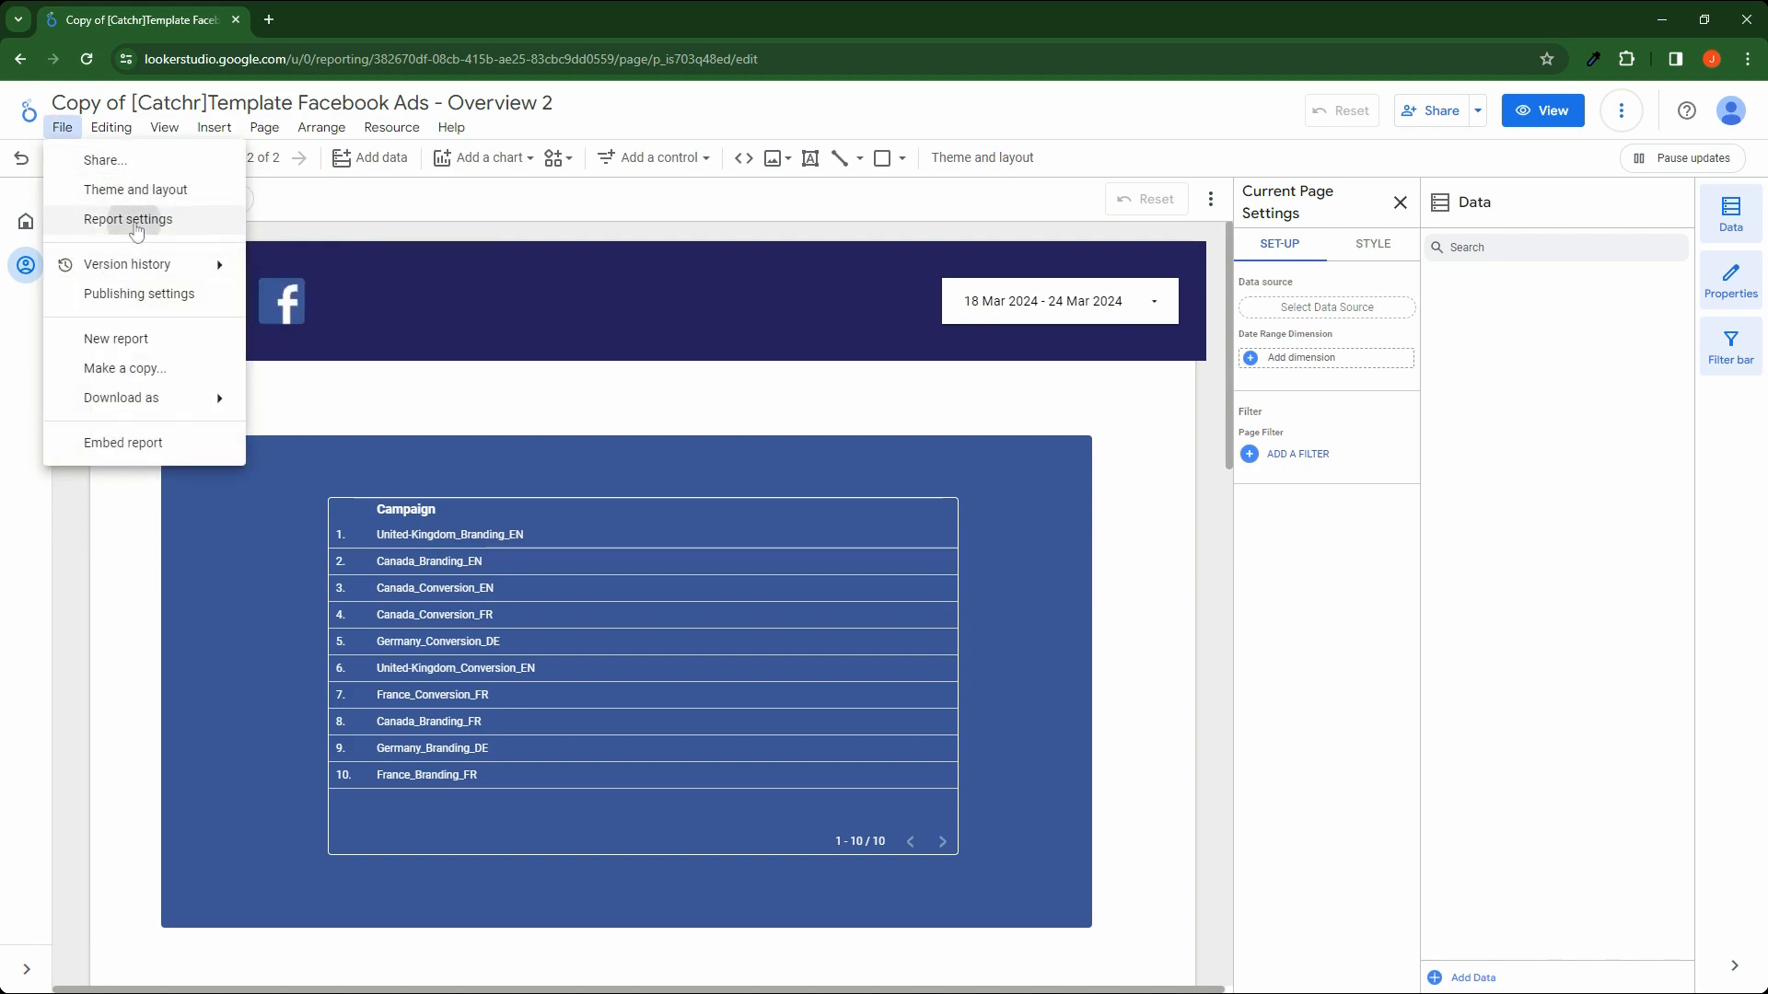
click(129, 219)
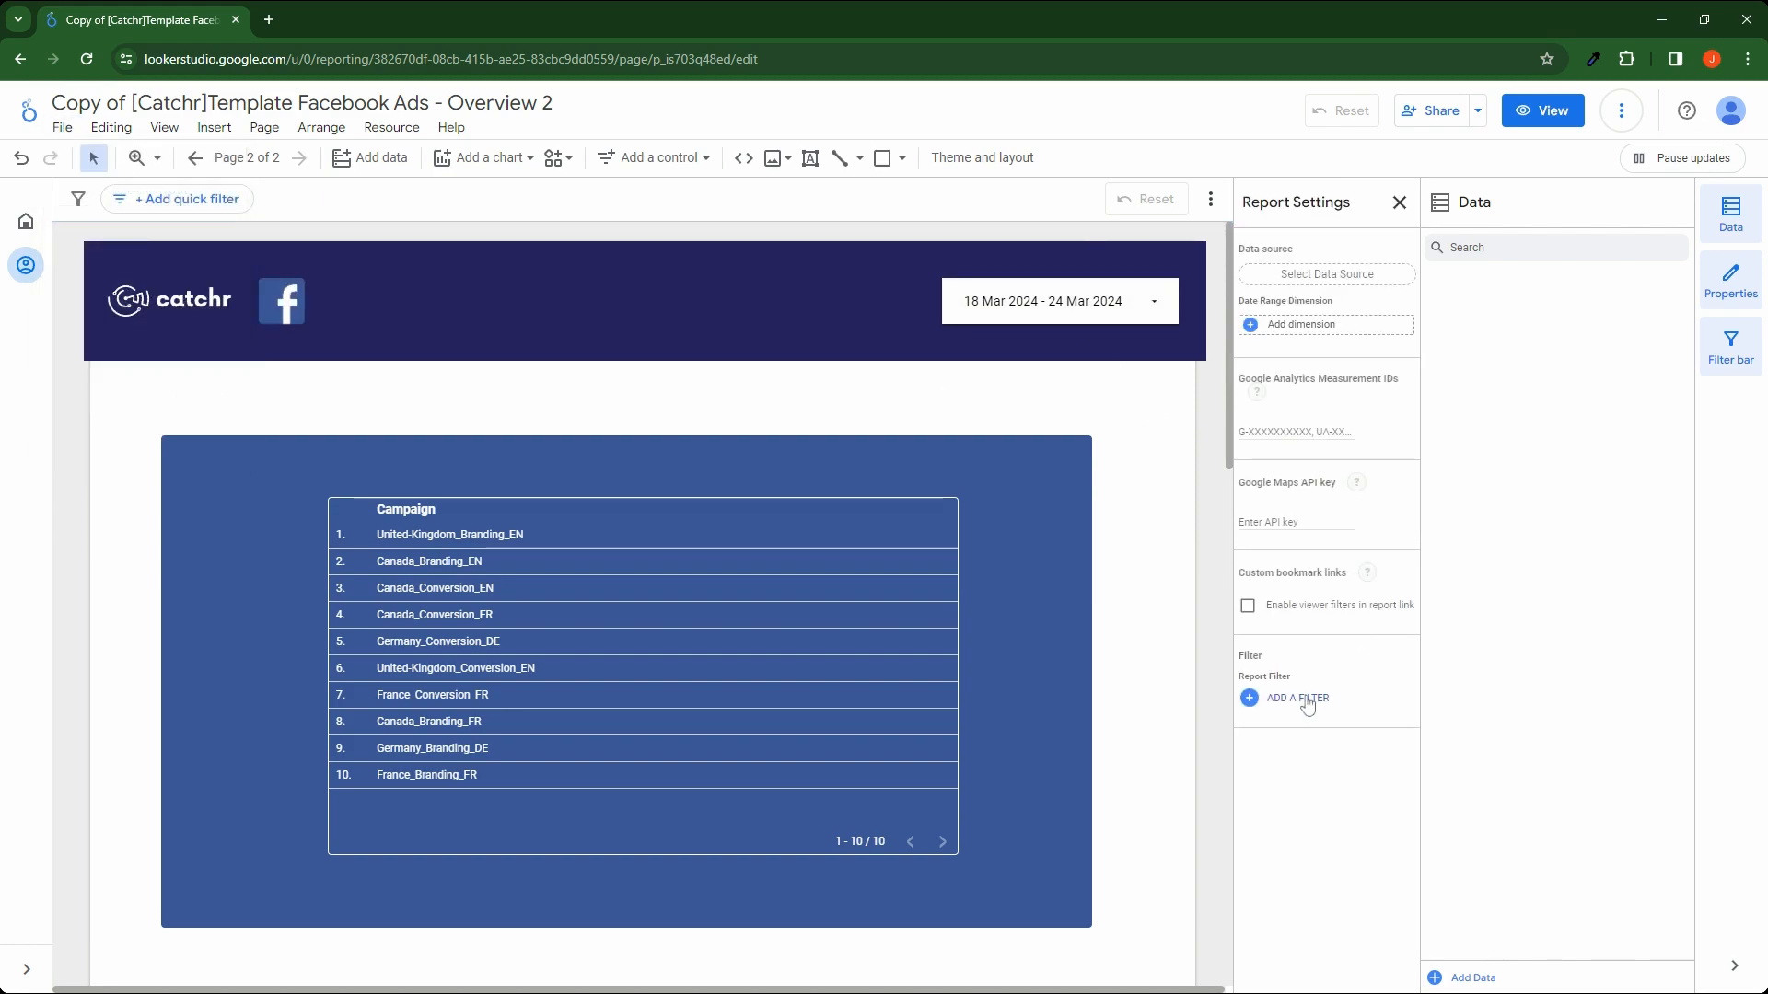
click(1296, 698)
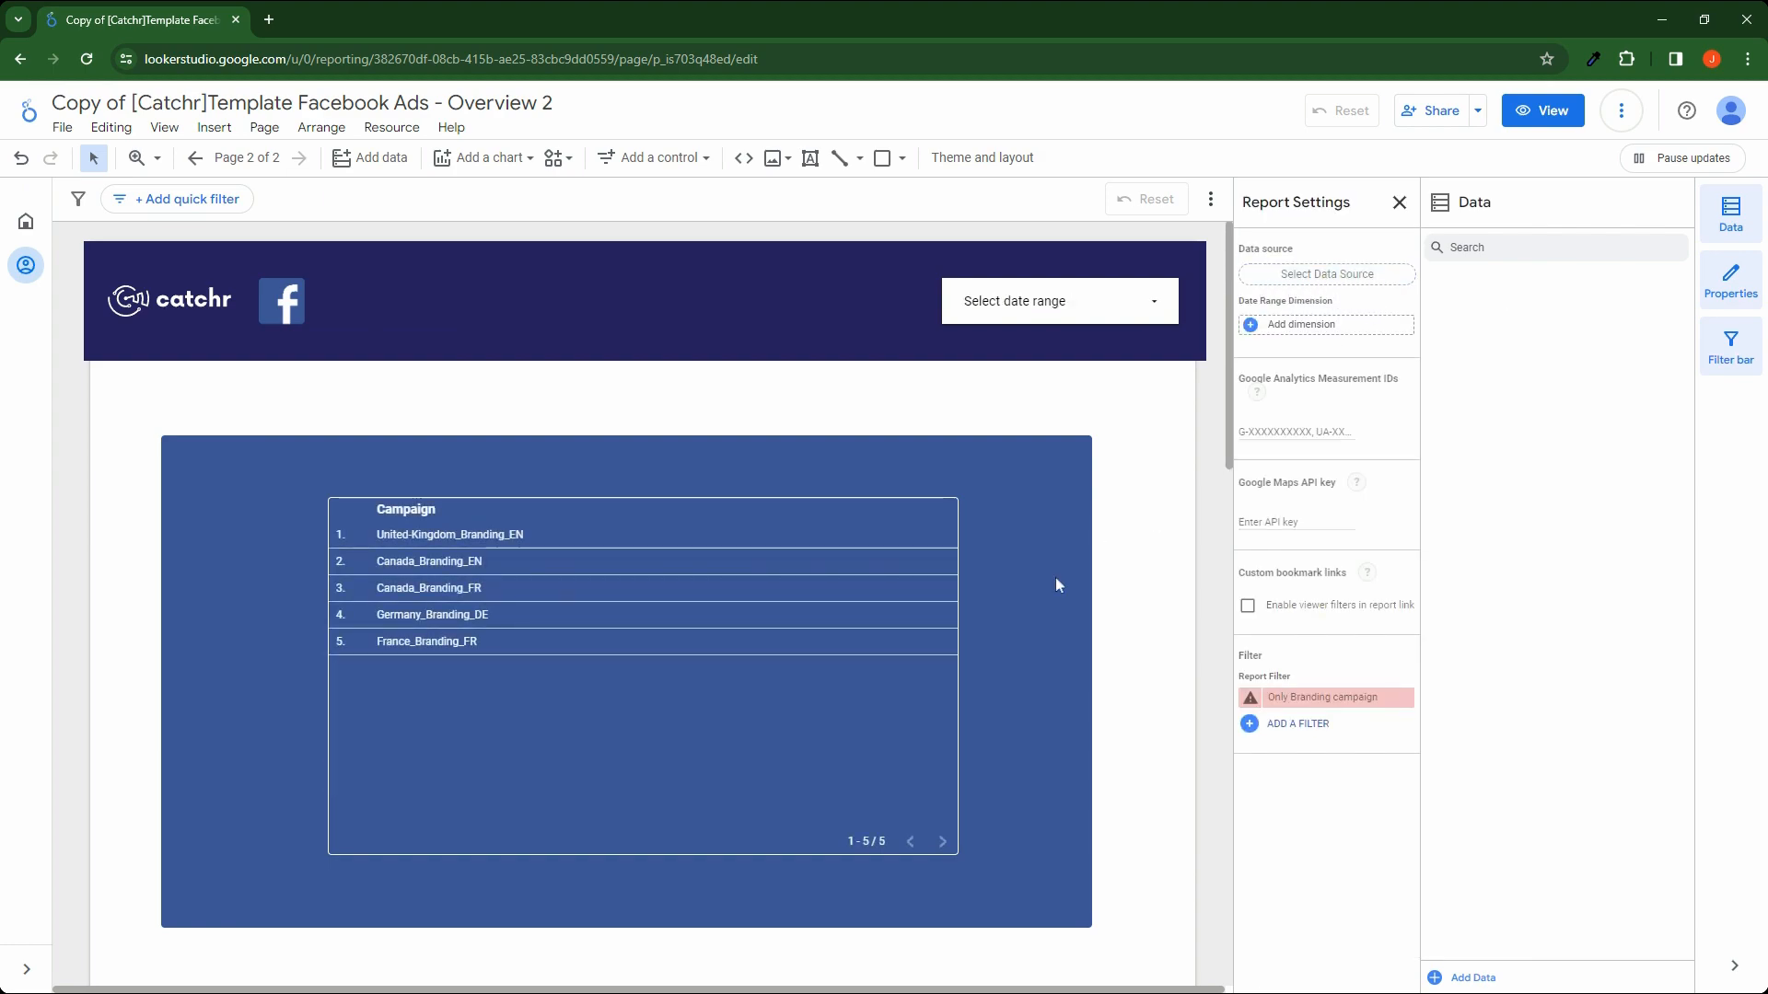